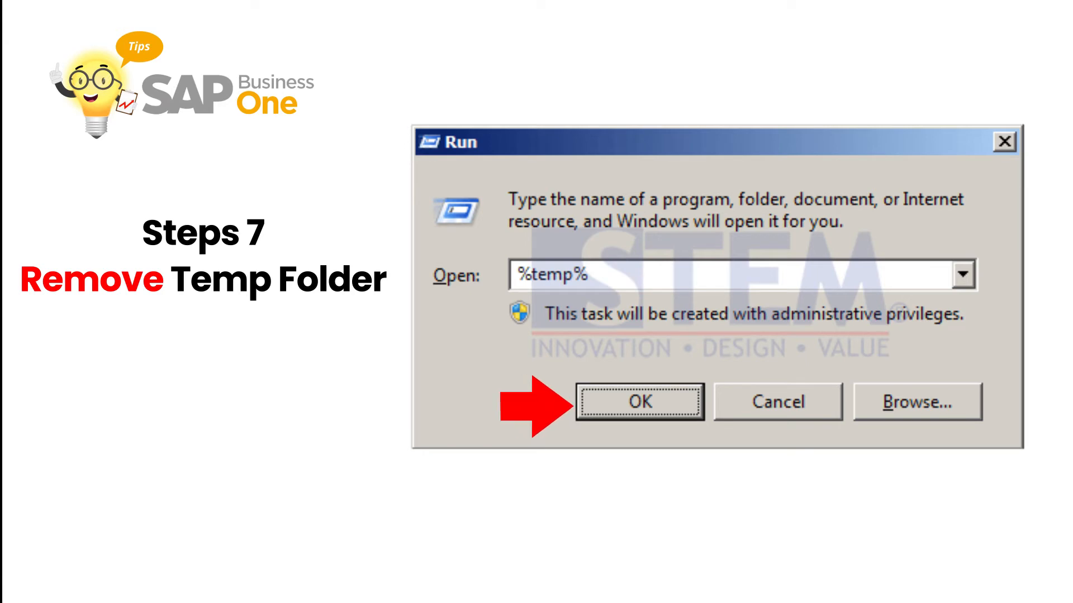
- Confirm %temp% in the Run dialog to open the Temp folder
{"action": "left_click", "coordinate": [639, 401]}
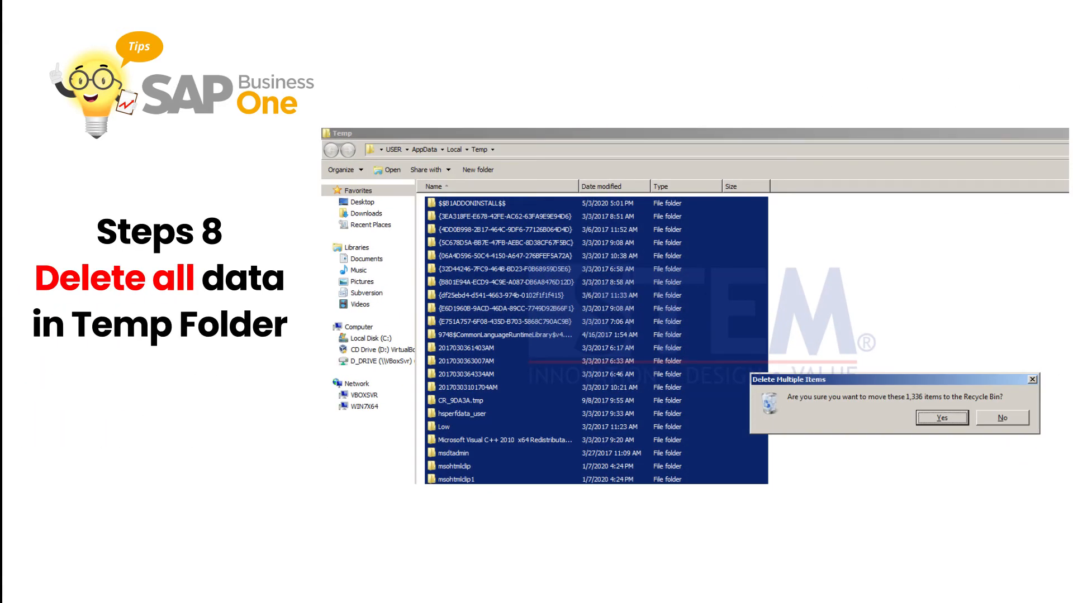